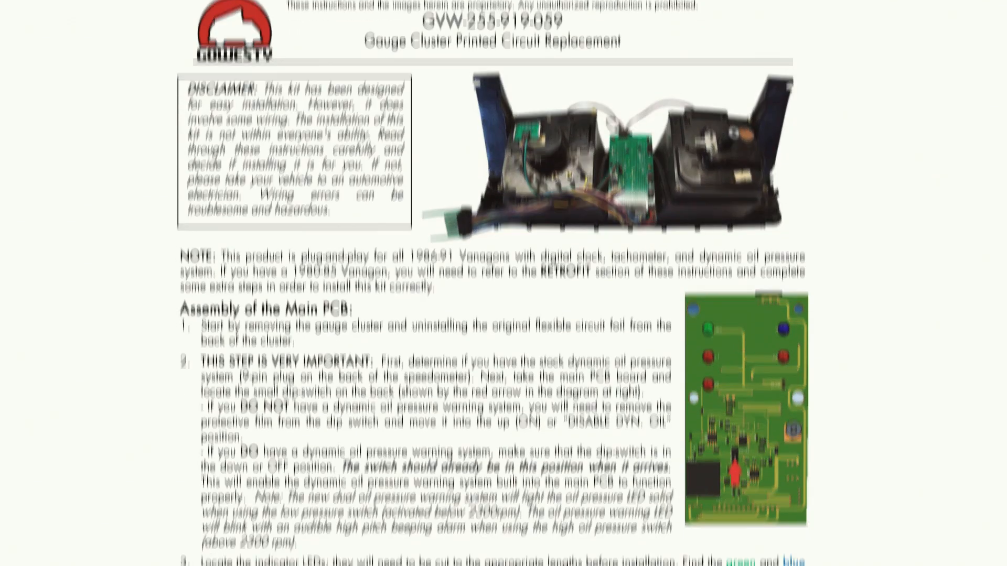
scroll(down, 3)
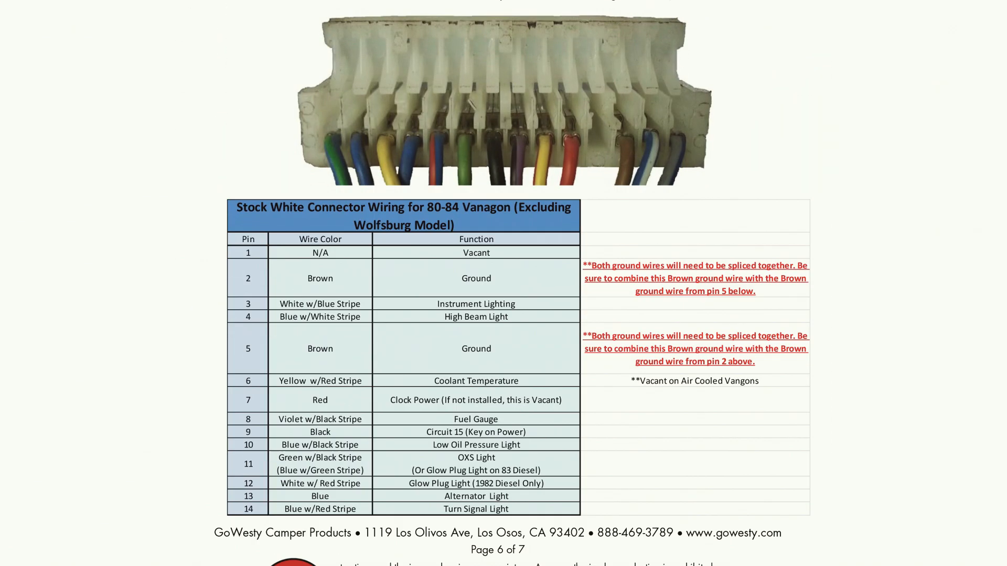